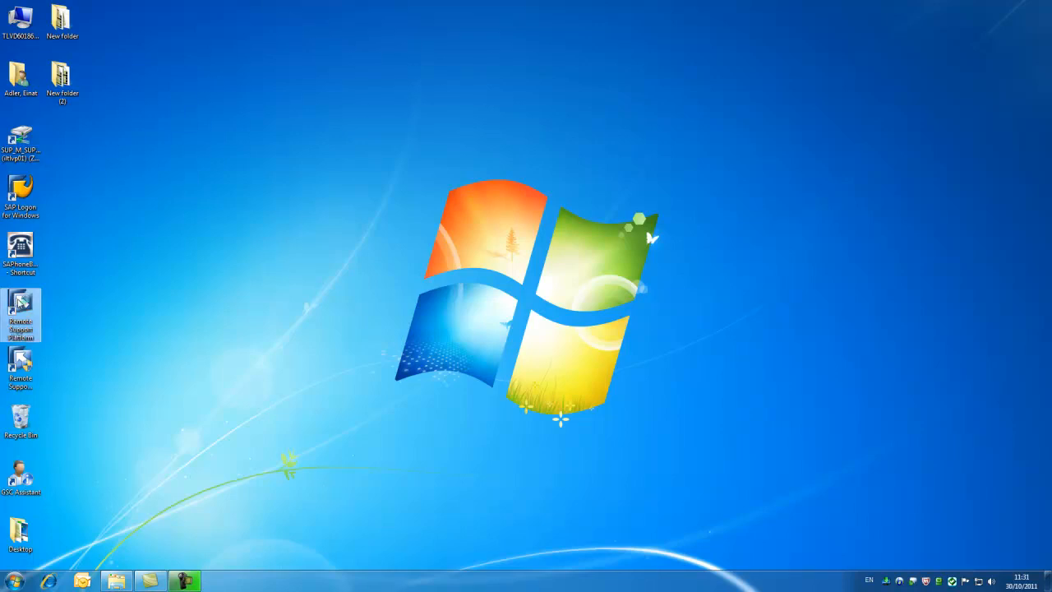
# - Launch the Remote Support Platform and enter Admin as the logon user name
pyautogui.doubleClick(20, 316)
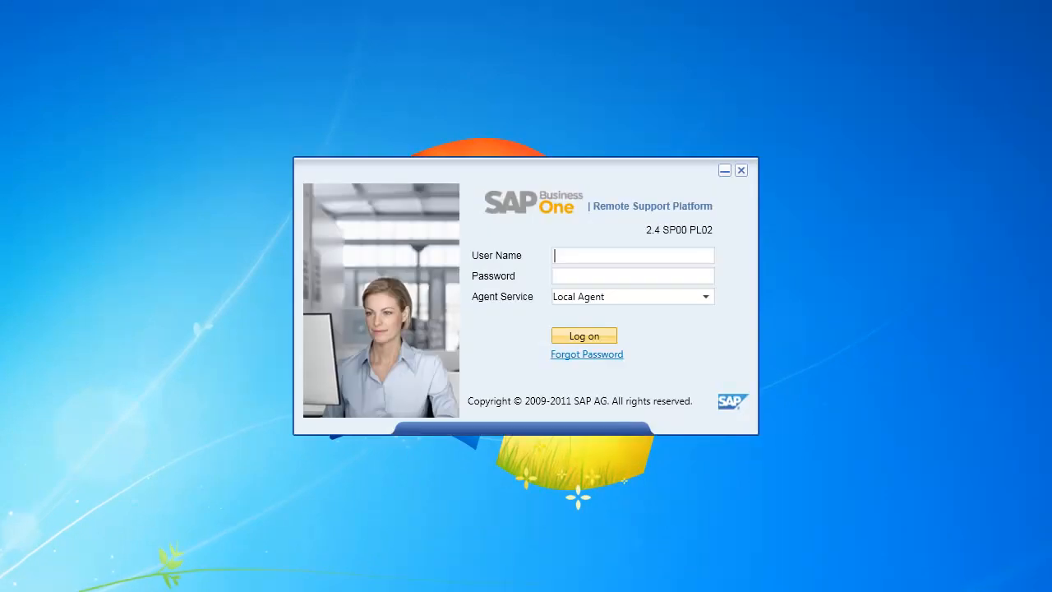
pyautogui.write('Admin')
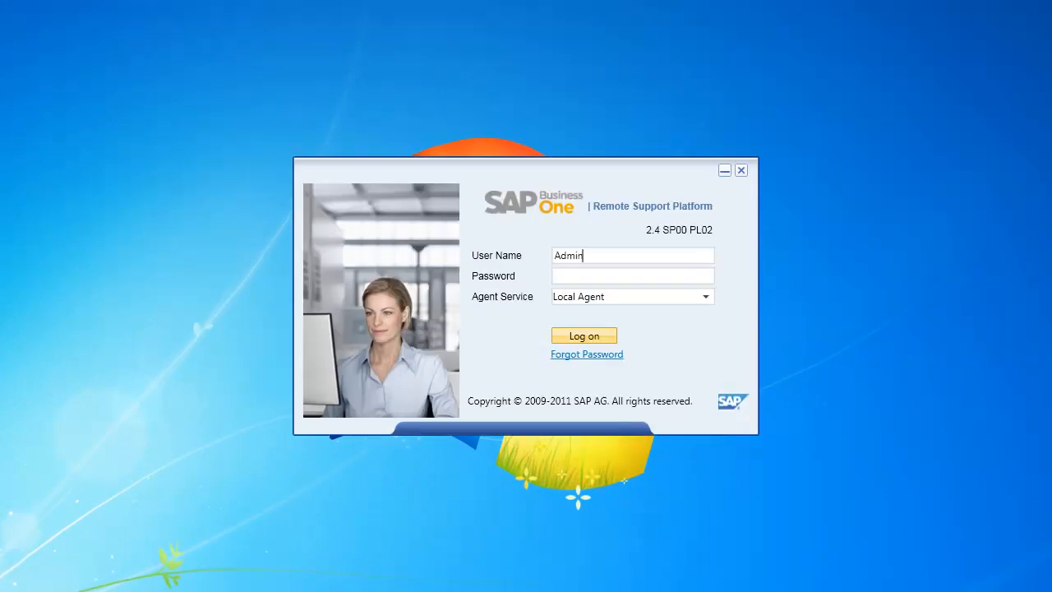
pyautogui.moveTo(59, 337)
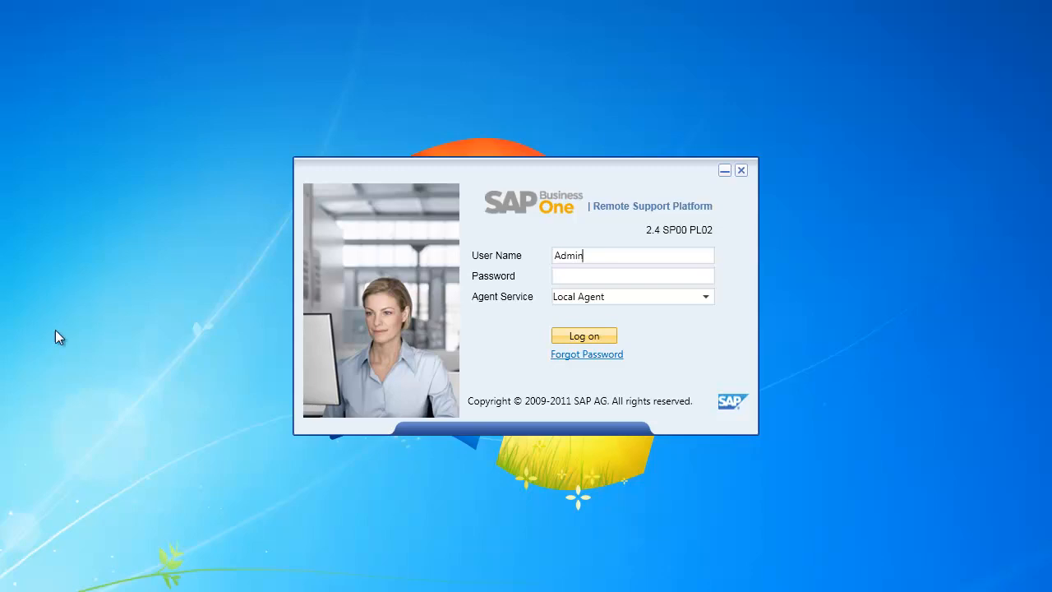
pyautogui.moveTo(587, 358)
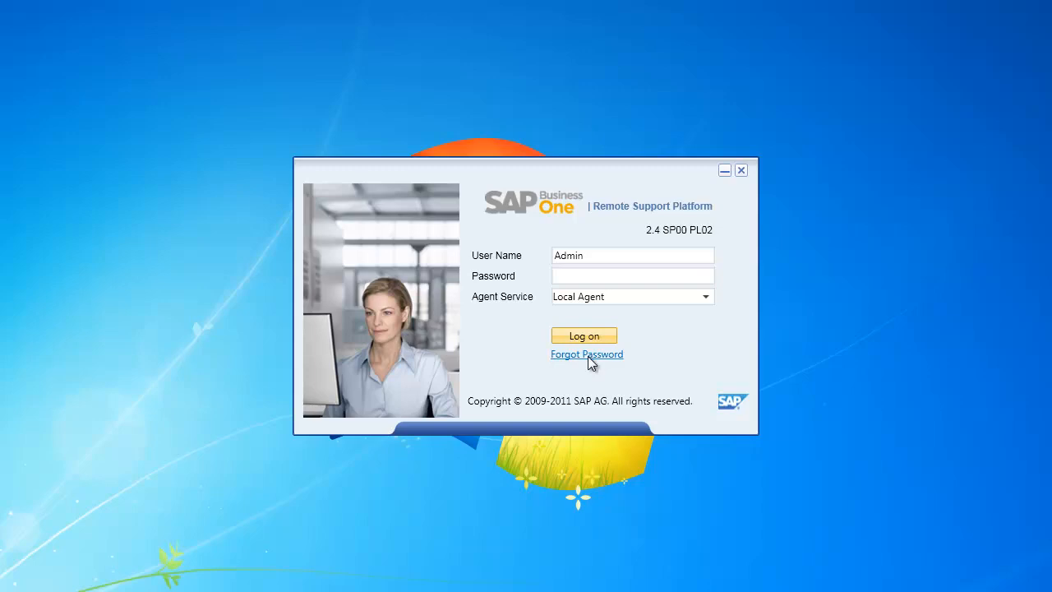
# - Bring up the Reset User Password form for Admin via Forgot Password
pyautogui.click(587, 353)
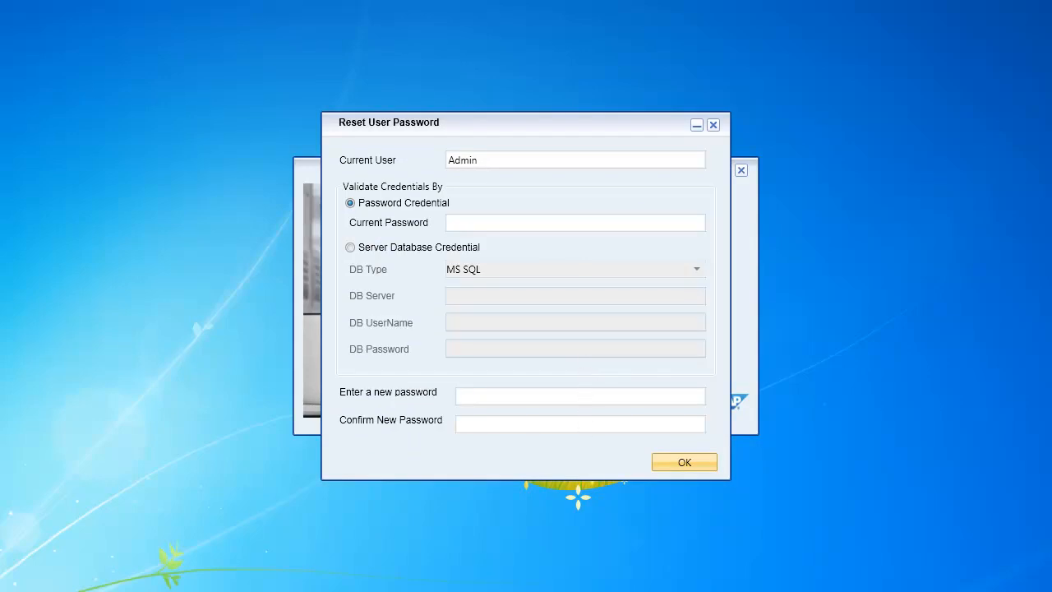
pyautogui.moveTo(456, 274)
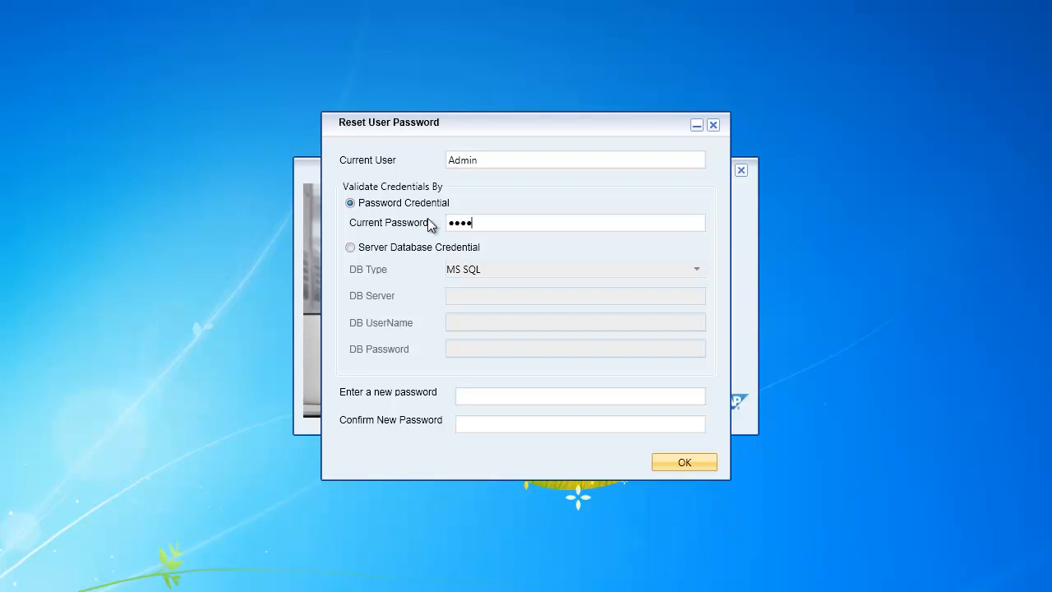
pyautogui.moveTo(352, 227)
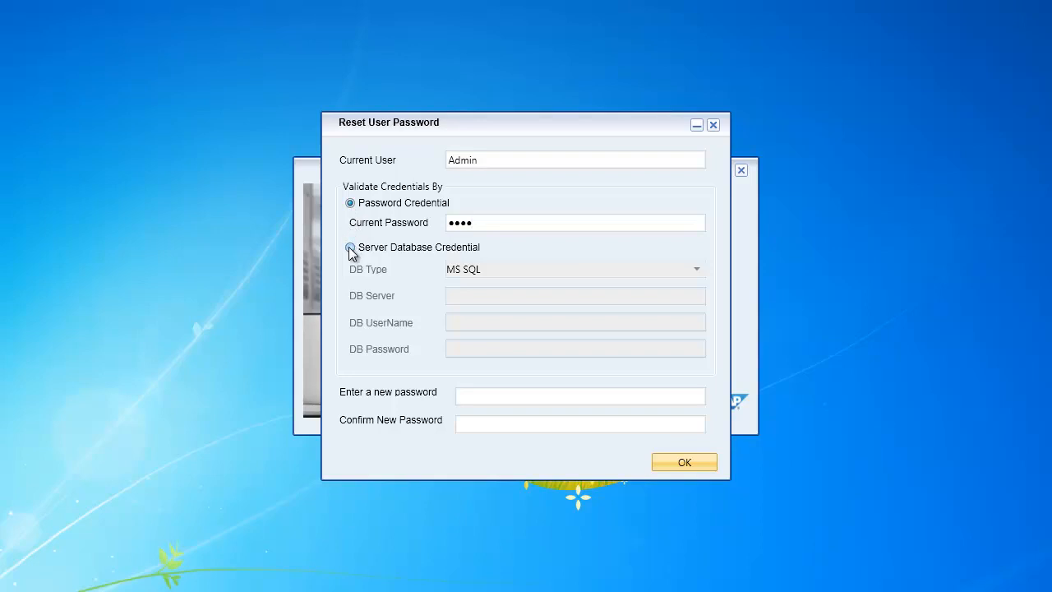
# - Validate via Server Database Credential: DB server 10.26.130.142, DB user sa, DB password entered
pyautogui.click(350, 247)
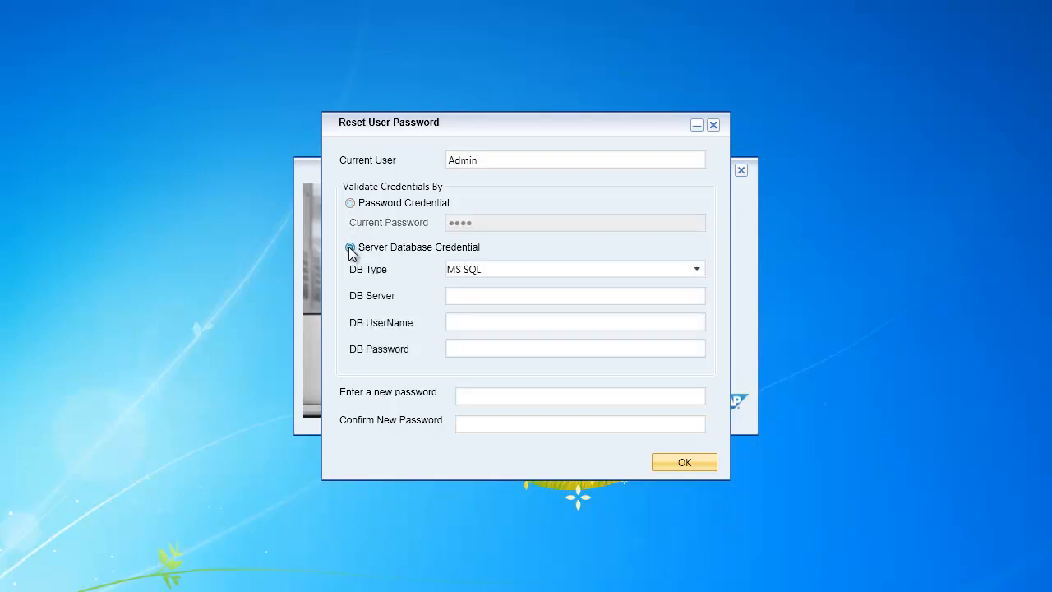
pyautogui.click(350, 246)
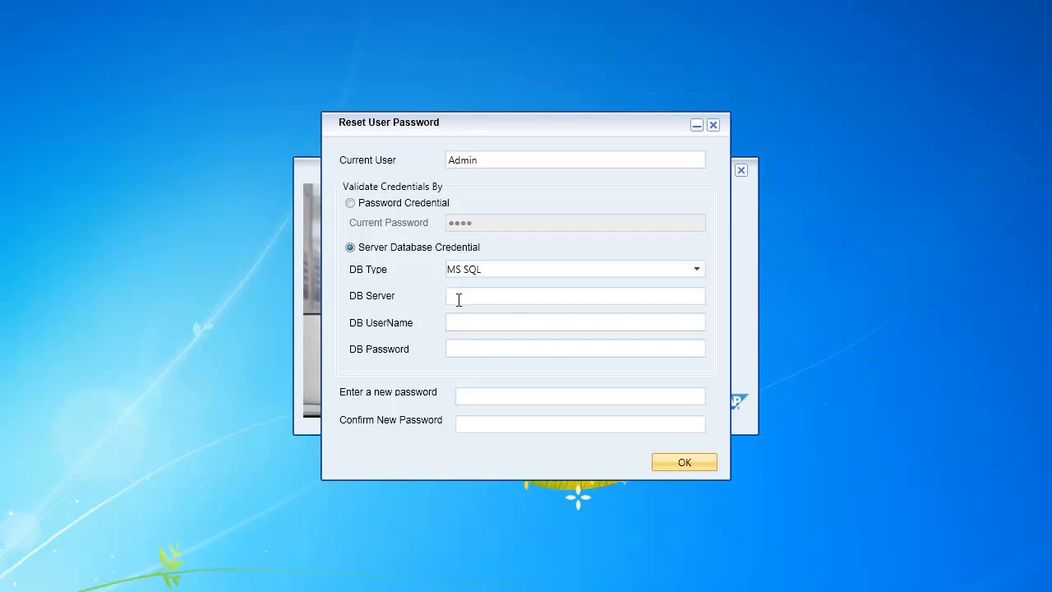
pyautogui.write('10')
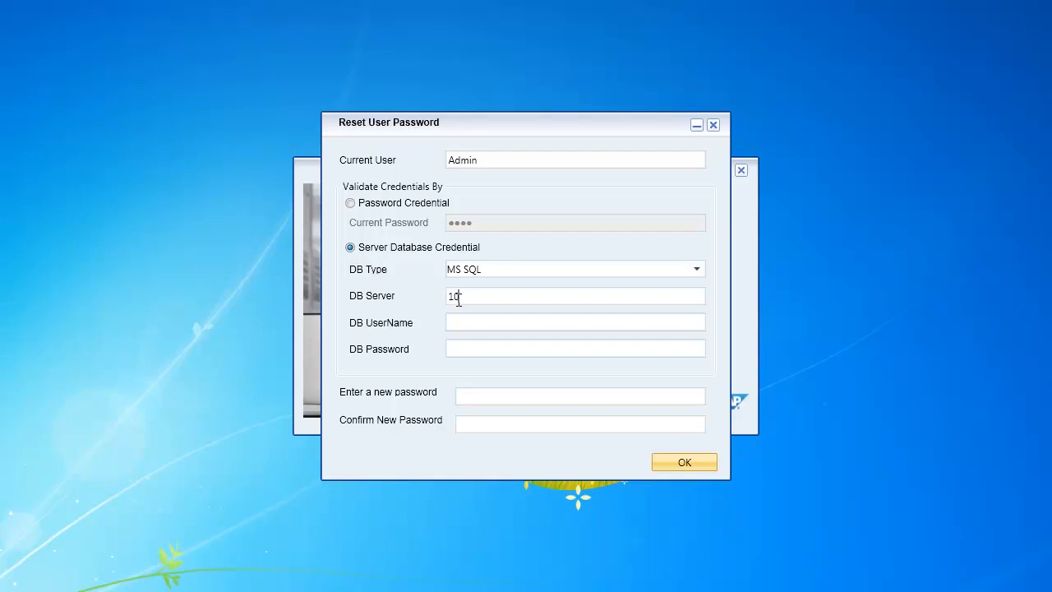
pyautogui.write('.26.130.142')
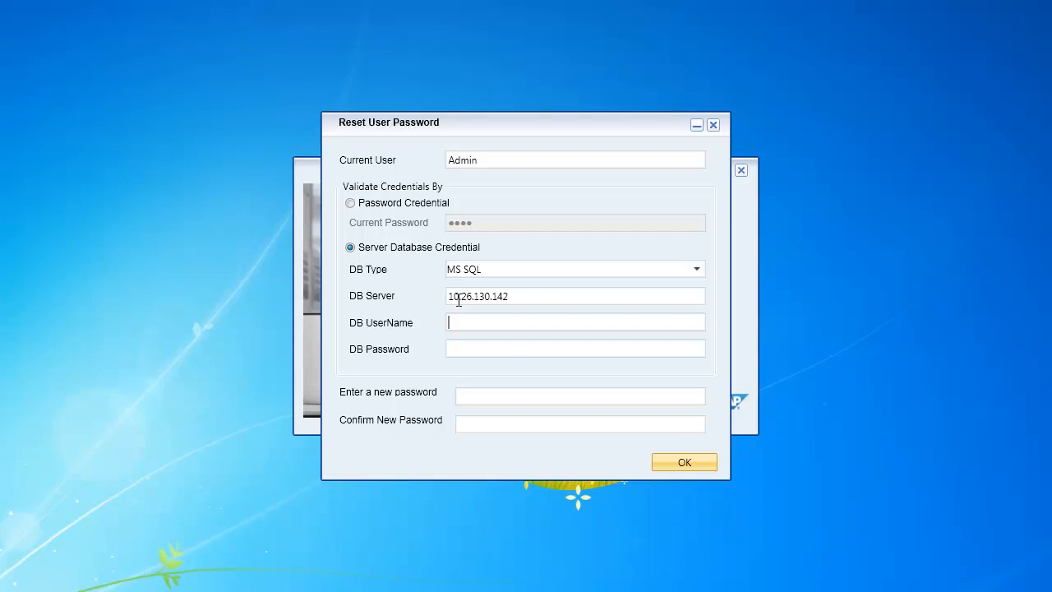
pyautogui.write('sa')
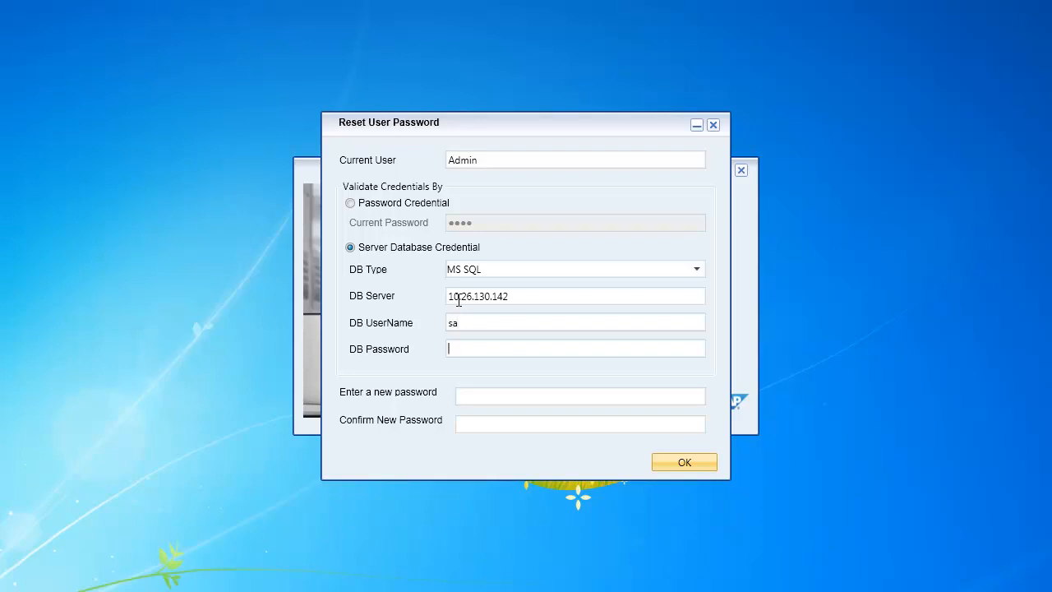
pyautogui.write('•')
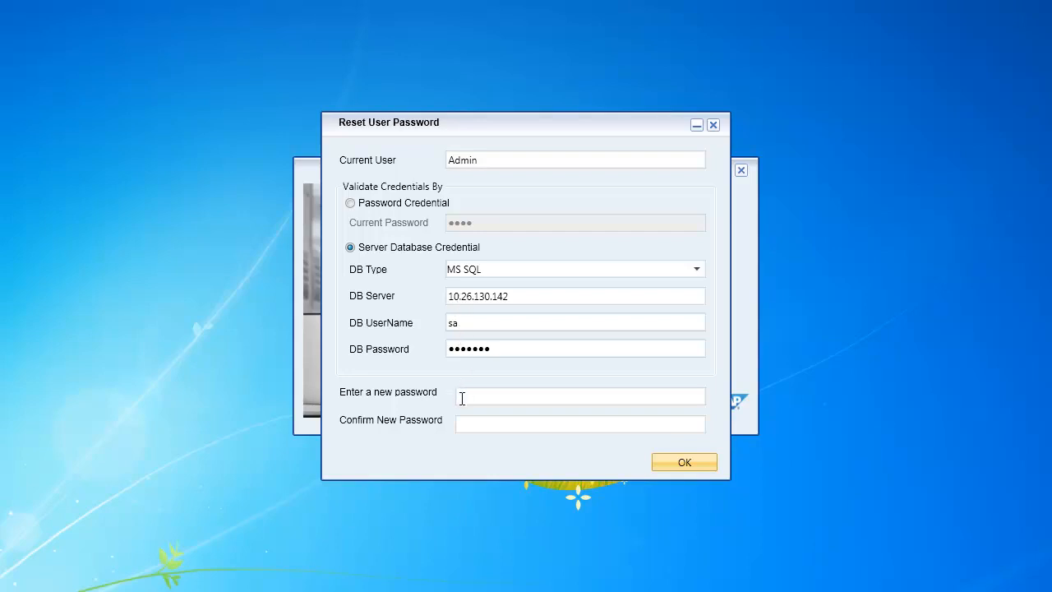
pyautogui.moveTo(503, 378)
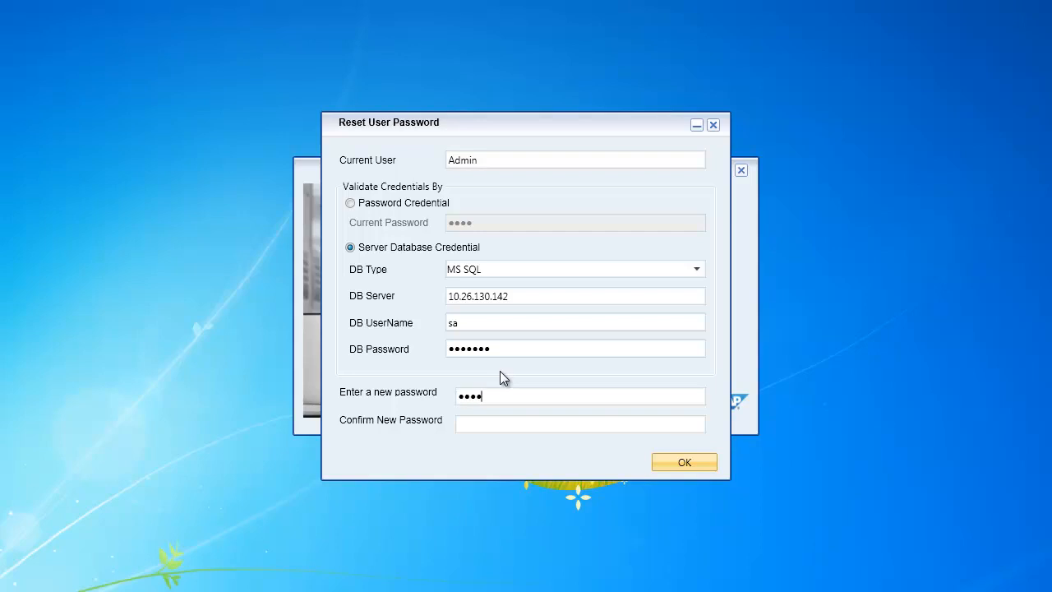
# - Enter the new password and its matching confirmation on the reset form
pyautogui.click(578, 424)
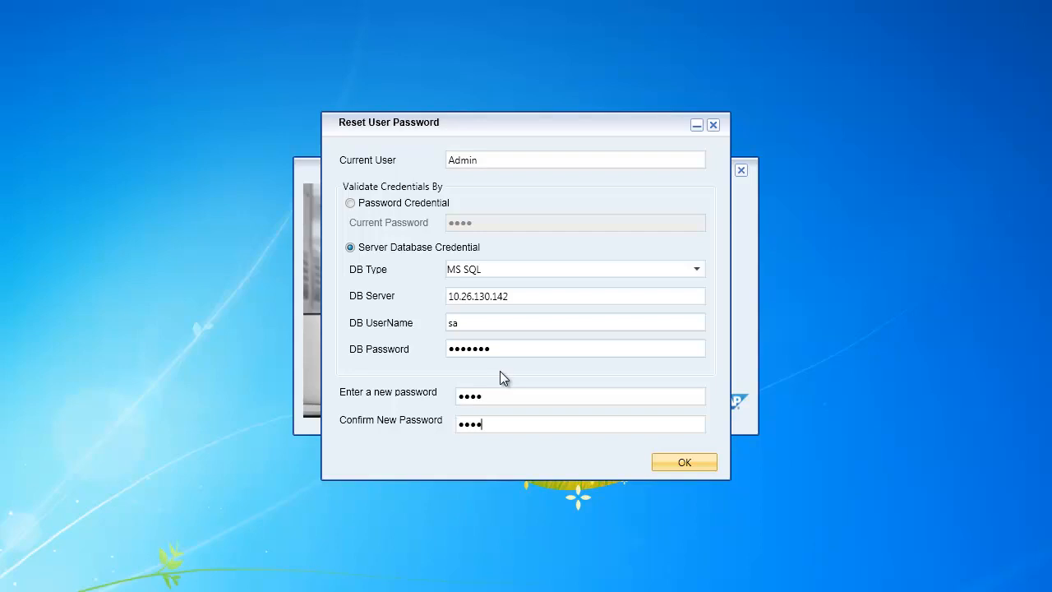
pyautogui.moveTo(512, 382)
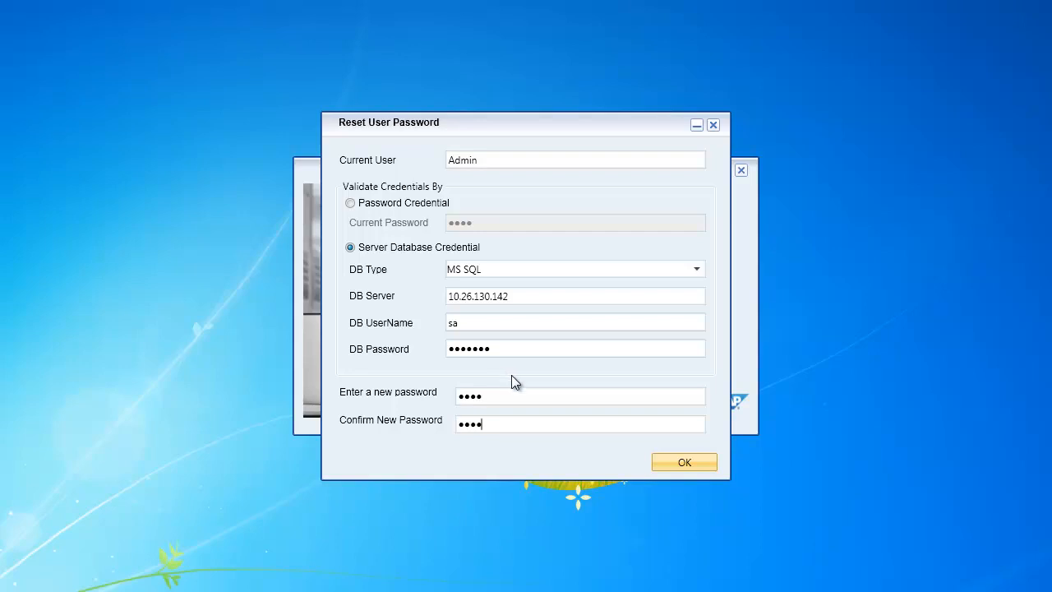
pyautogui.moveTo(684, 462)
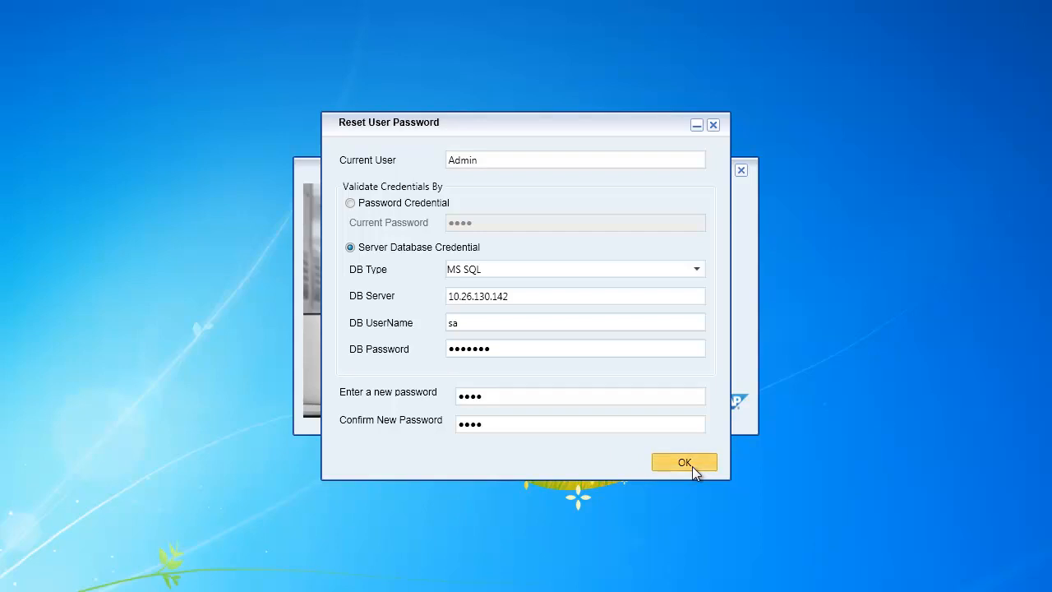
# - Submit the reset and acknowledge the 'Password reset.' confirmation message
pyautogui.click(684, 461)
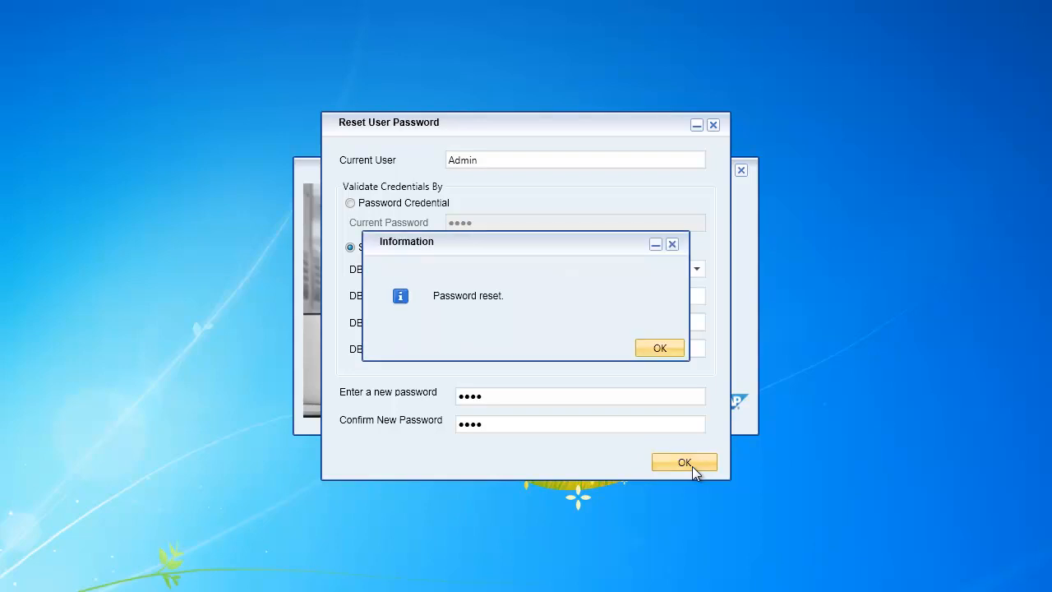
pyautogui.moveTo(693, 453)
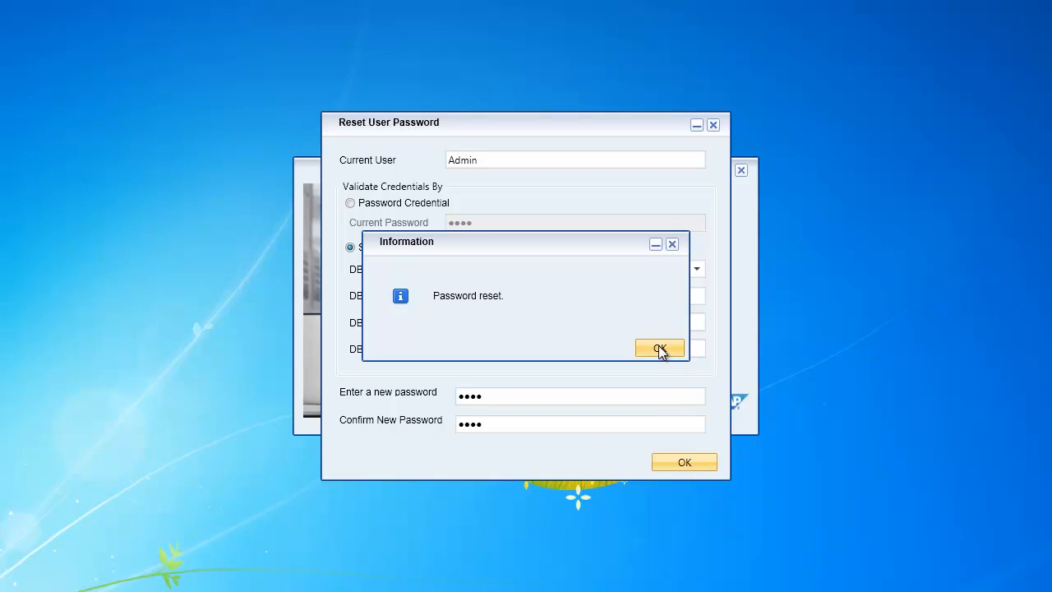
pyautogui.click(659, 348)
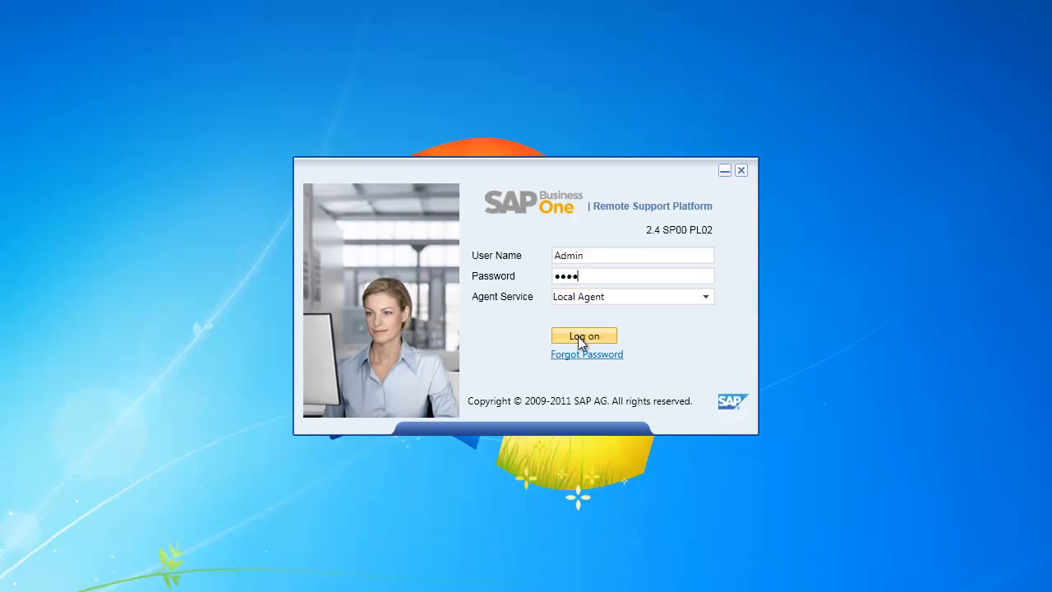
# - Log on as Admin with the new password, closing the logon window
pyautogui.click(583, 335)
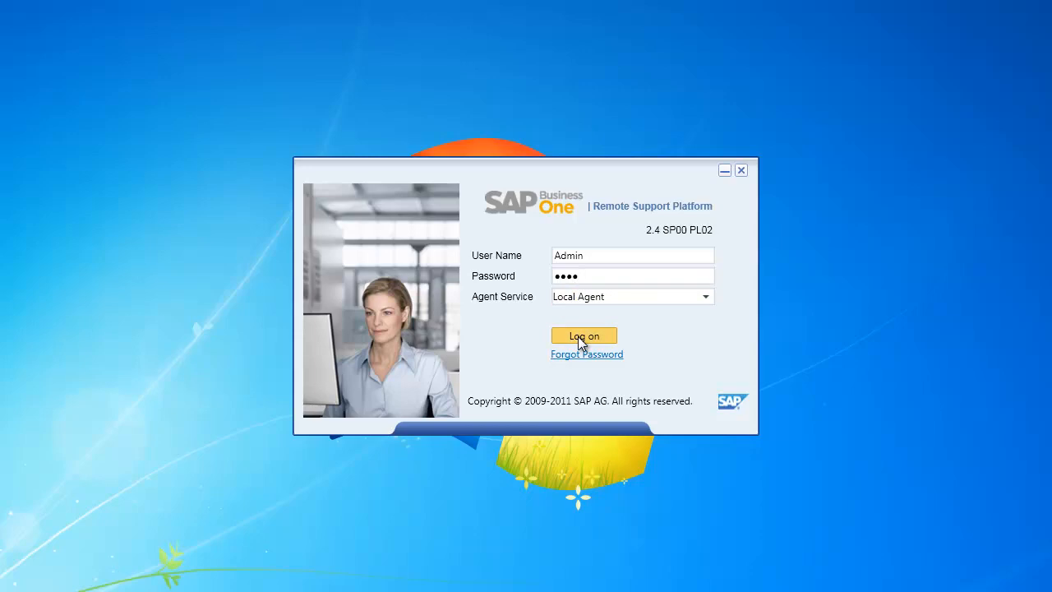
pyautogui.click(583, 335)
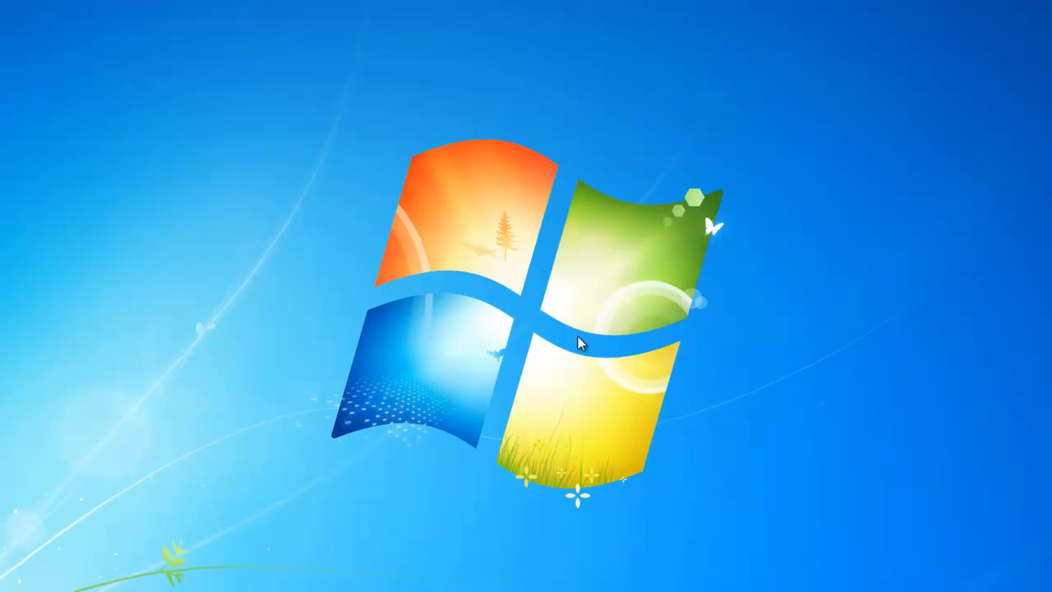